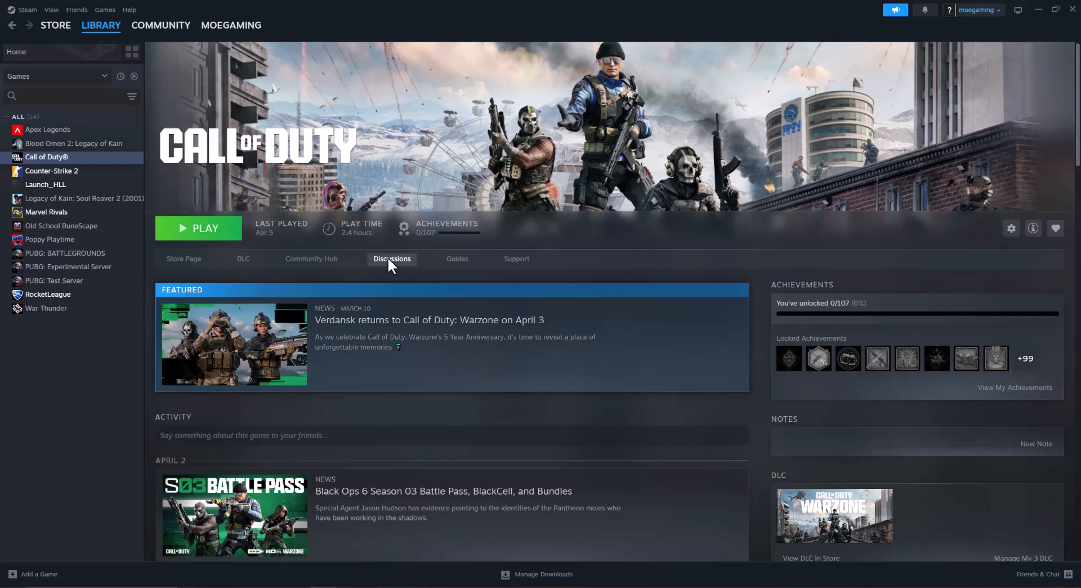
mouse_move(119, 169)
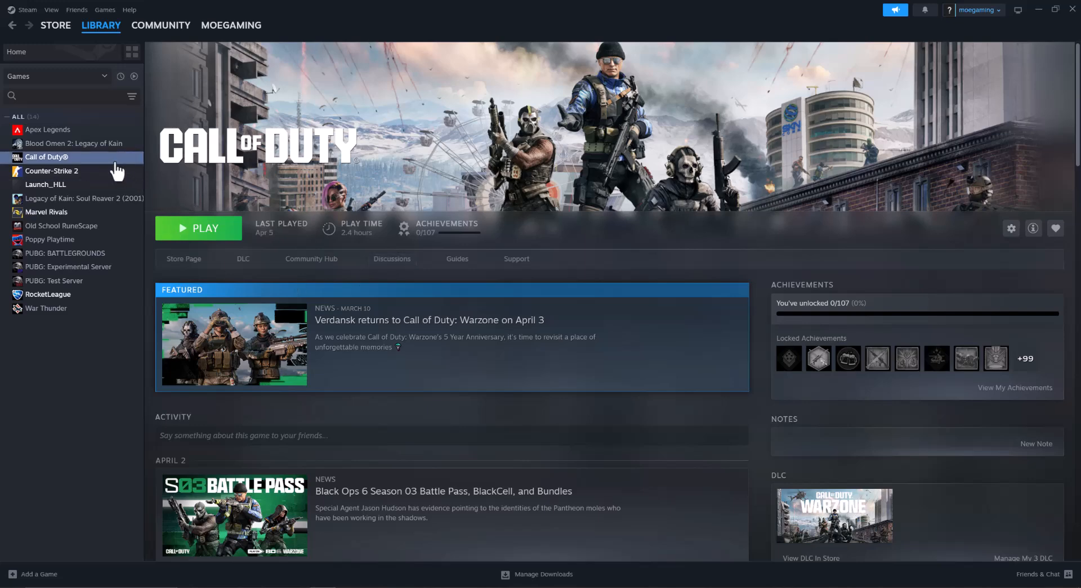
Start verifying the integrity of Call of Duty's installed game files from its Steam properties
right_click(50, 157)
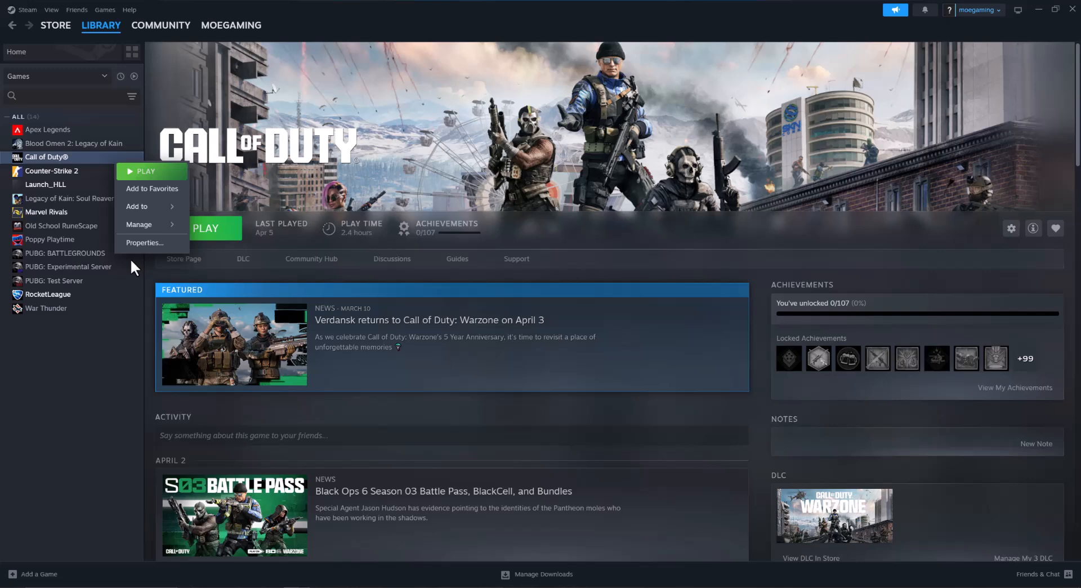
left_click(144, 242)
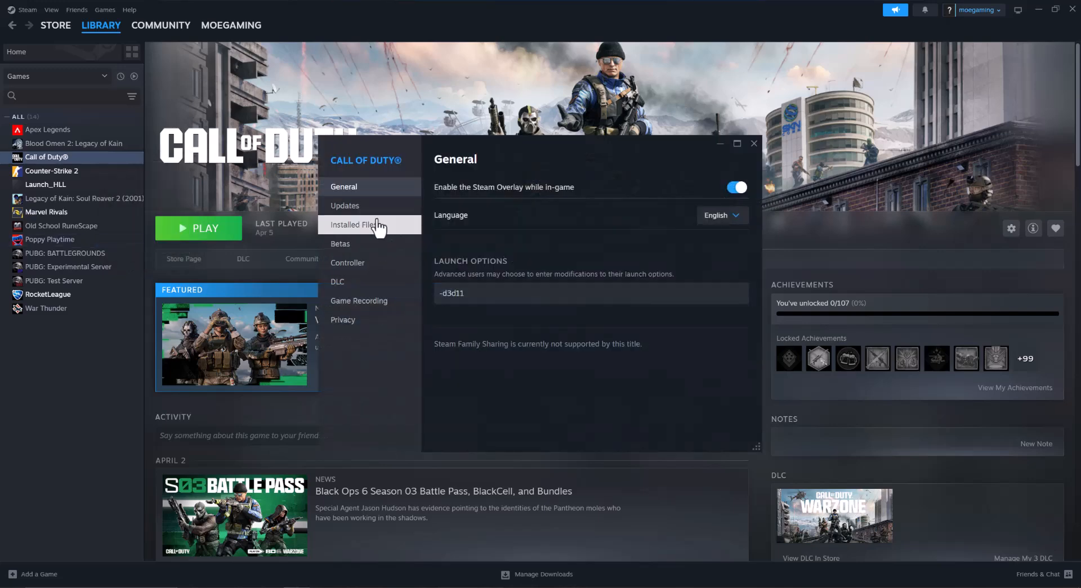
left_click(354, 224)
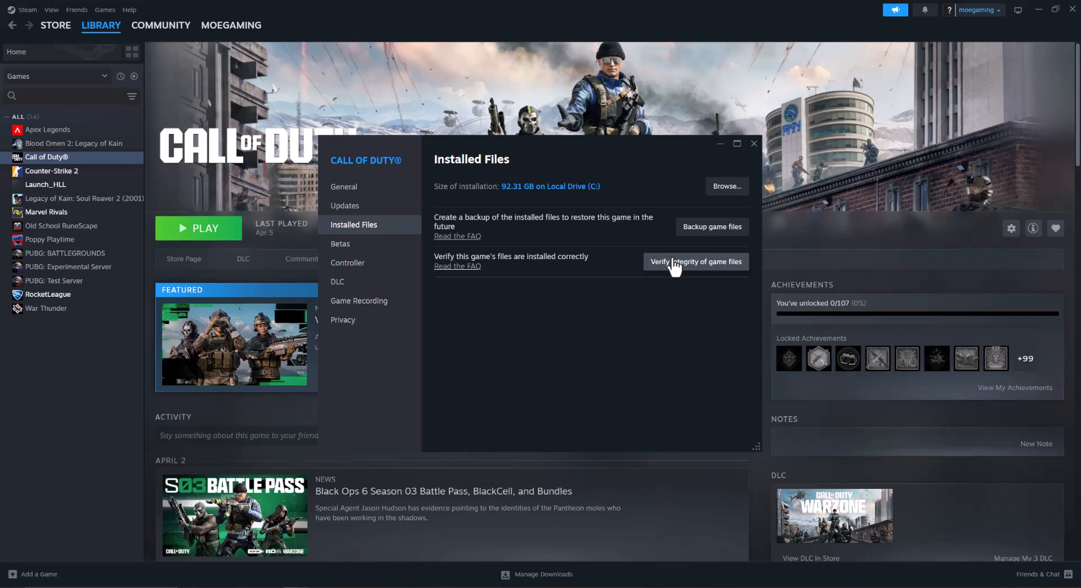
left_click(754, 143)
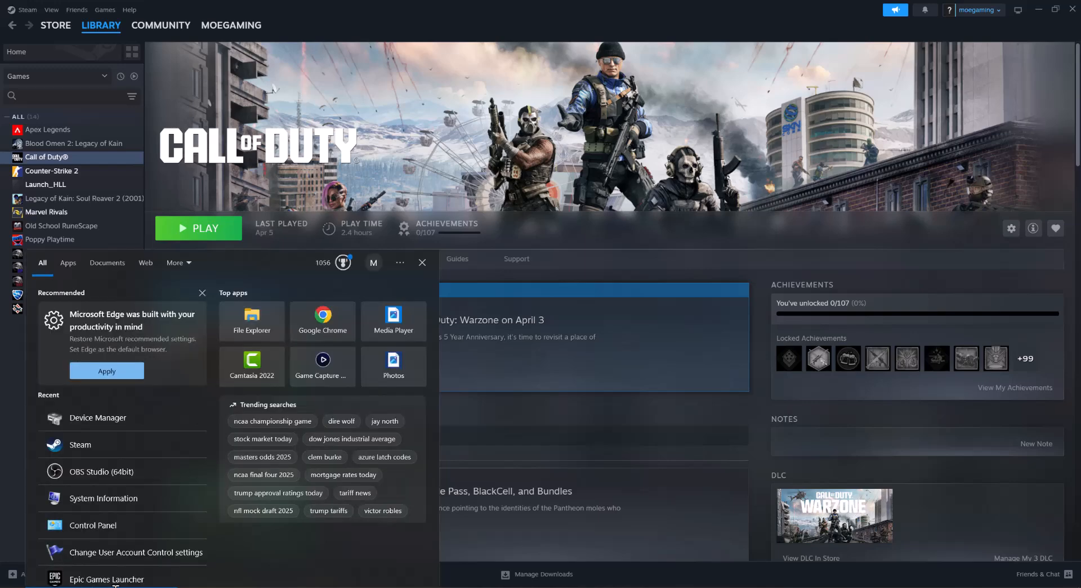
Search Start for 'device' to launch Device Manager
type("device")
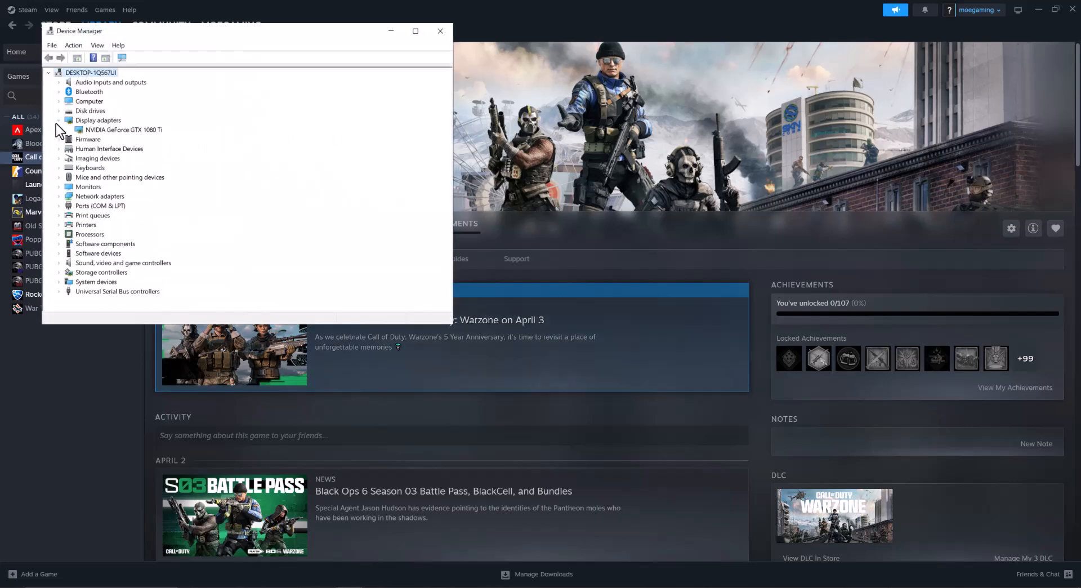
Begin a driver update for the NVIDIA GeForce GTX 1080 Ti display adapter
right_click(118, 130)
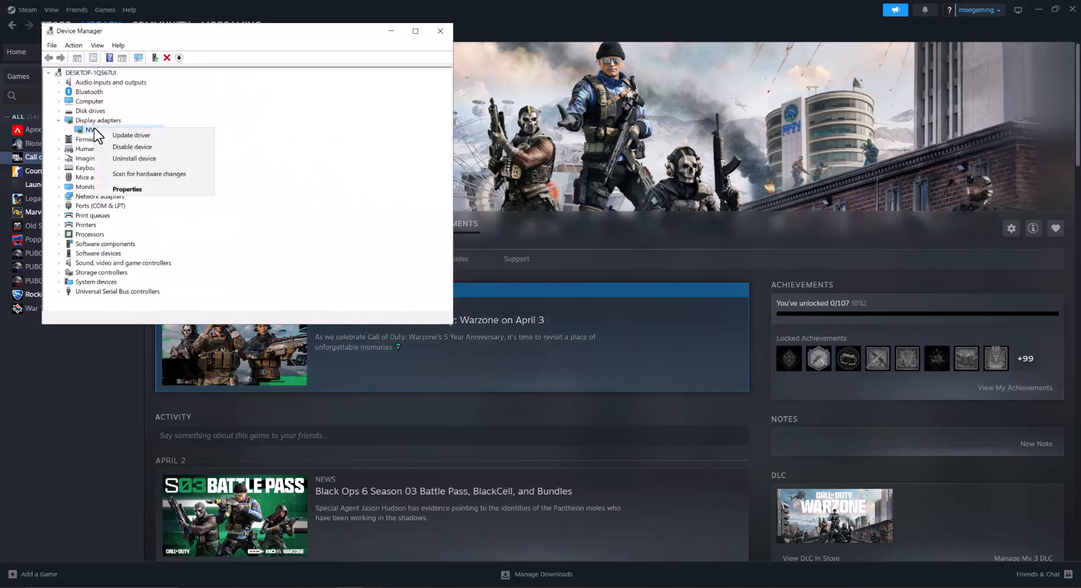
left_click(130, 135)
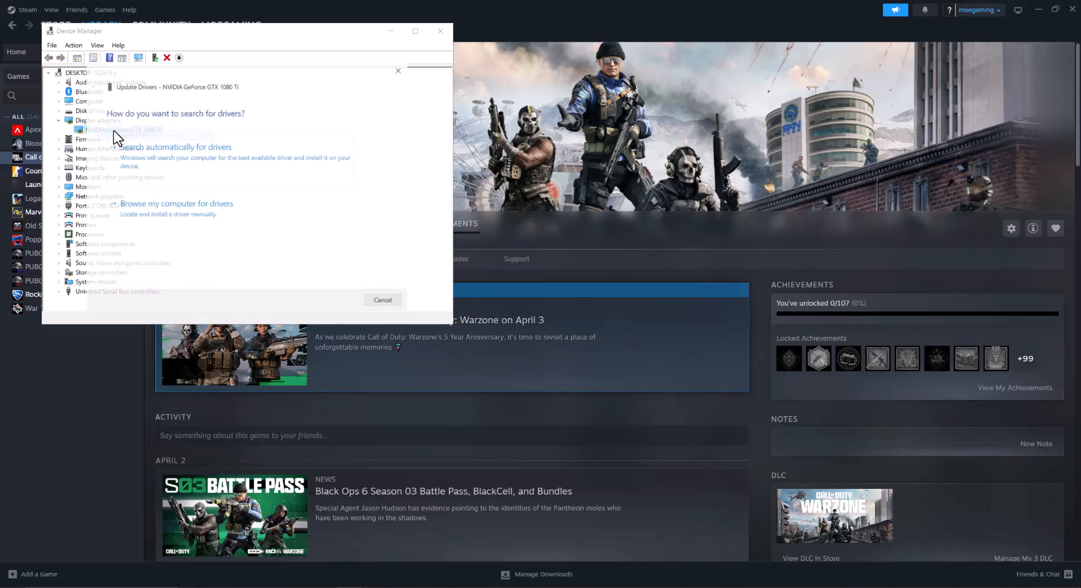